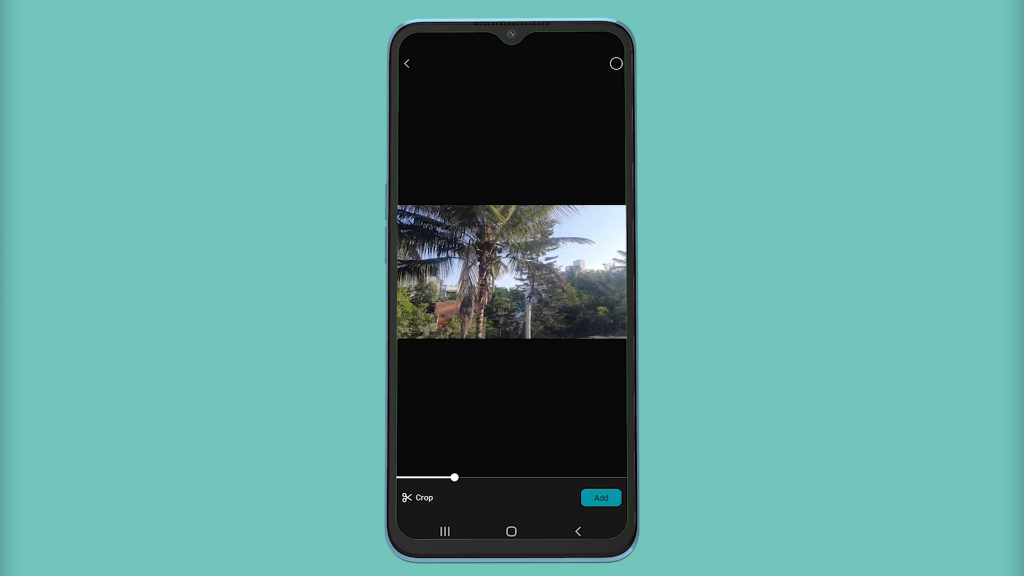
Add the palm tree clip to the new project.
click(600, 498)
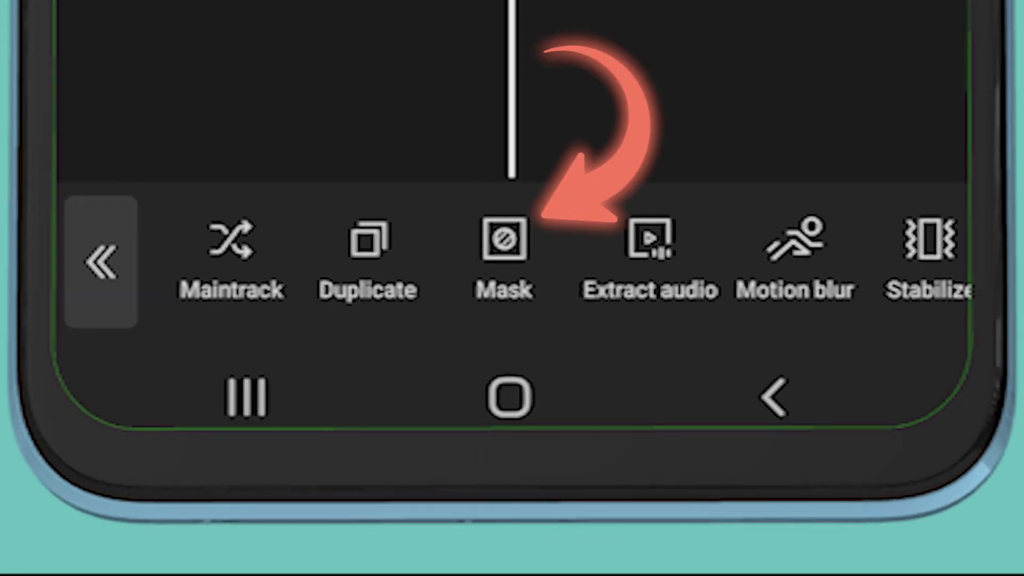
Apply a Circle mask to the overlay clip over the palm tree trunk.
click(503, 254)
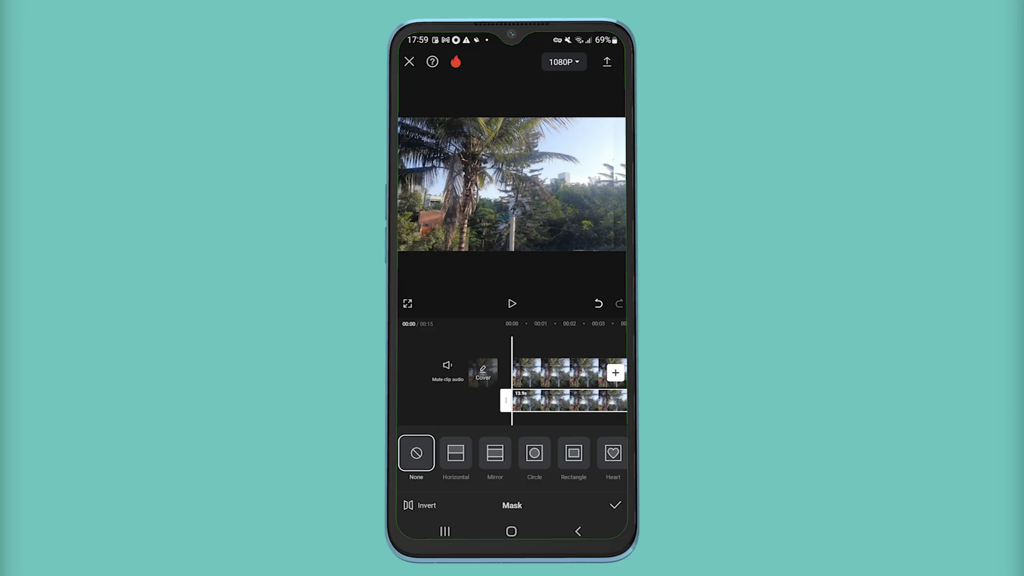
click(533, 452)
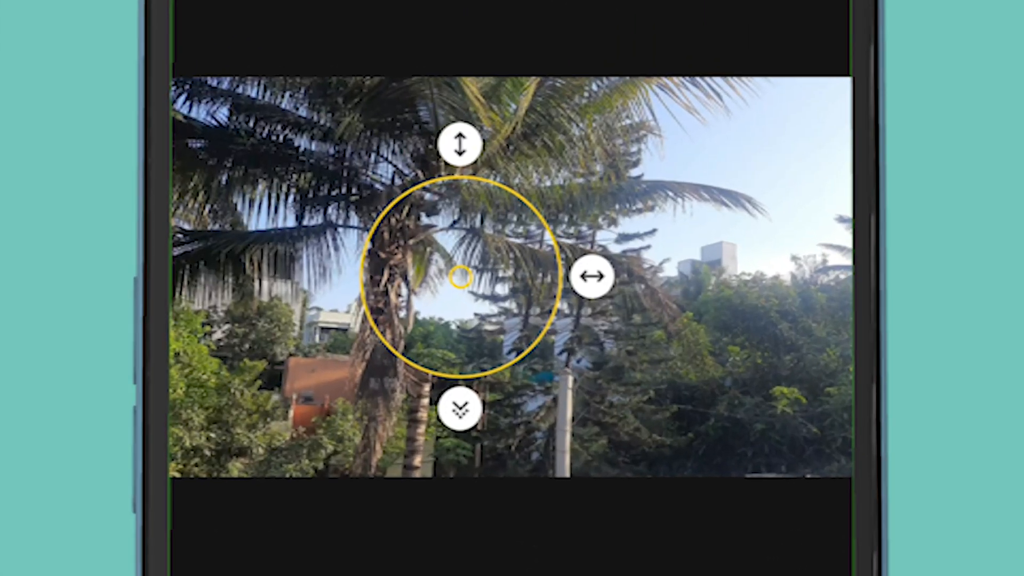